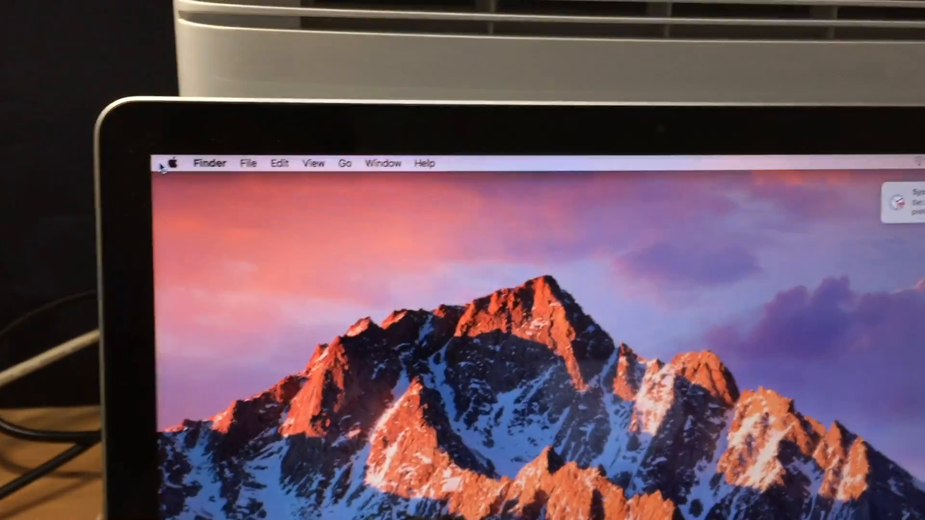
# Show the system overview, confirming macOS Sierra 10.12 on the MacBook Pro (Early 2011).
pyautogui.click(172, 164)
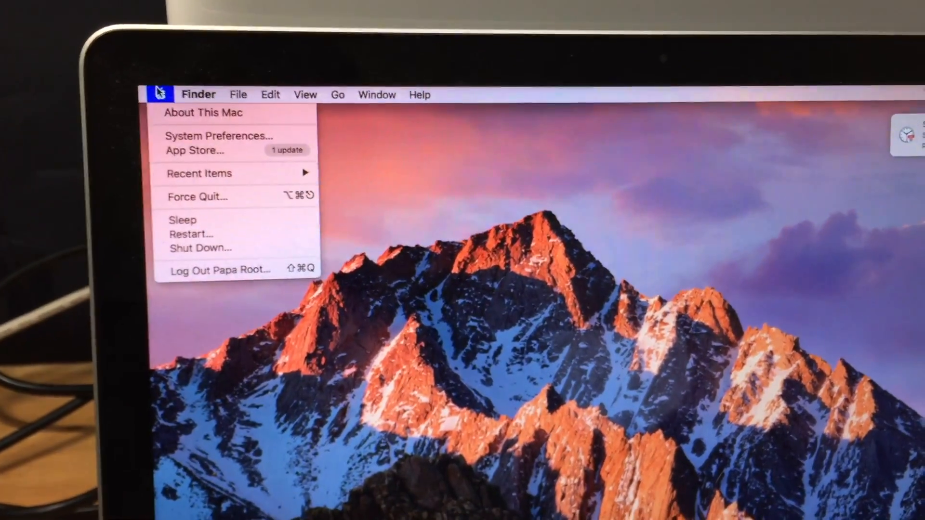
pyautogui.click(203, 113)
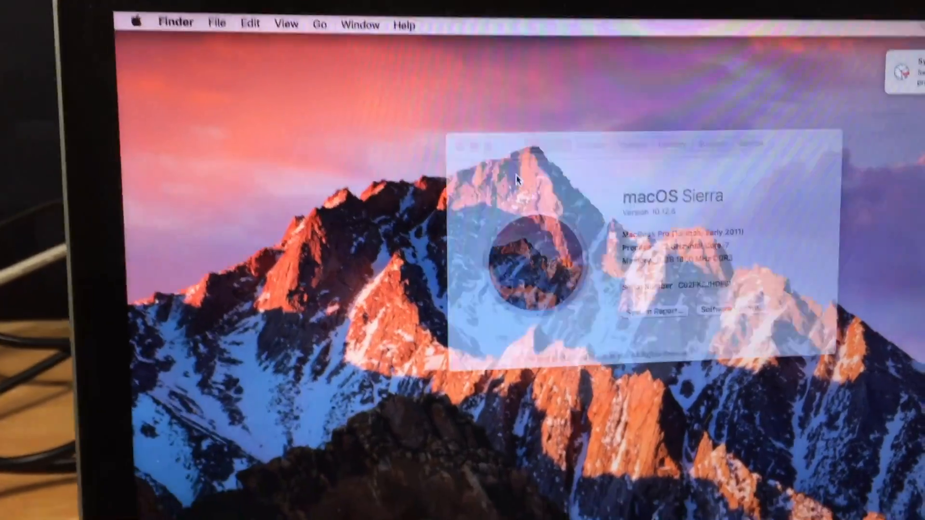